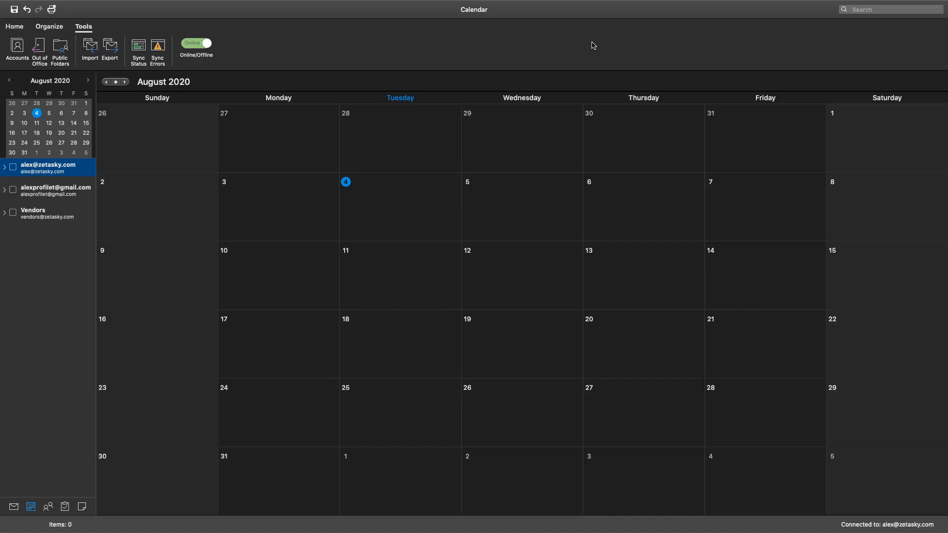
mouse_move(578, 42)
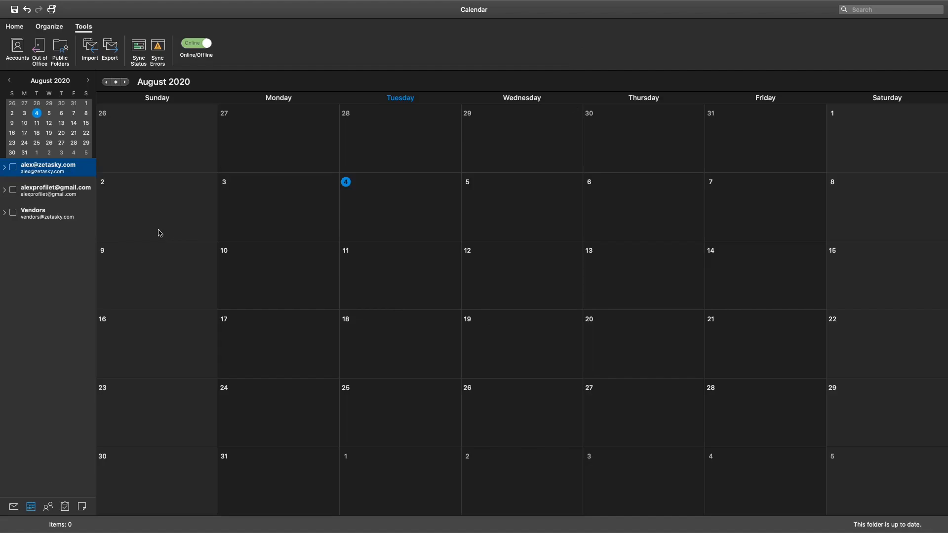
mouse_move(682, 353)
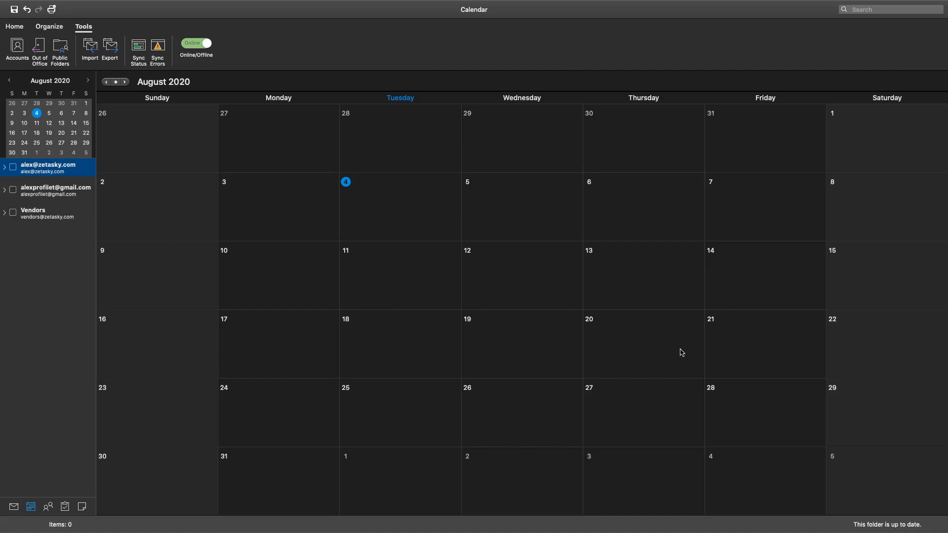
mouse_move(318, 175)
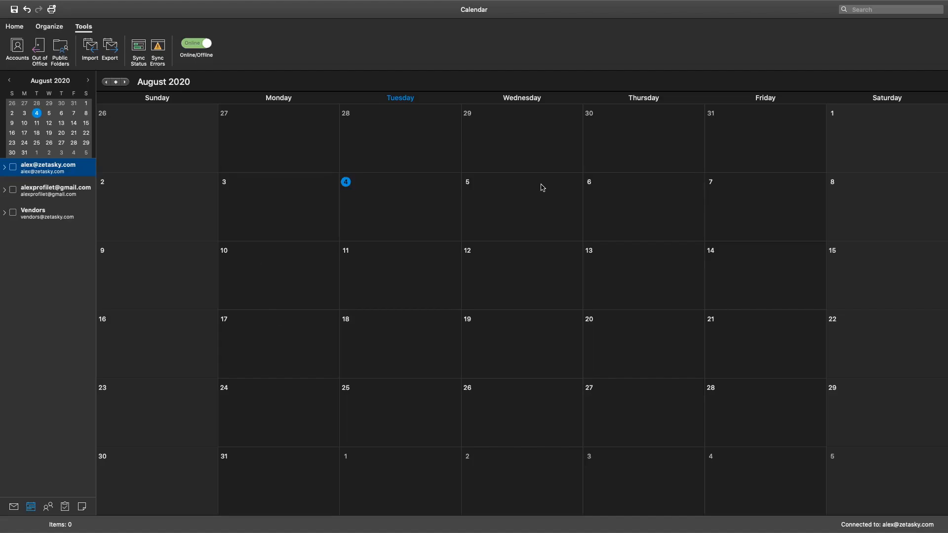
mouse_move(622, 83)
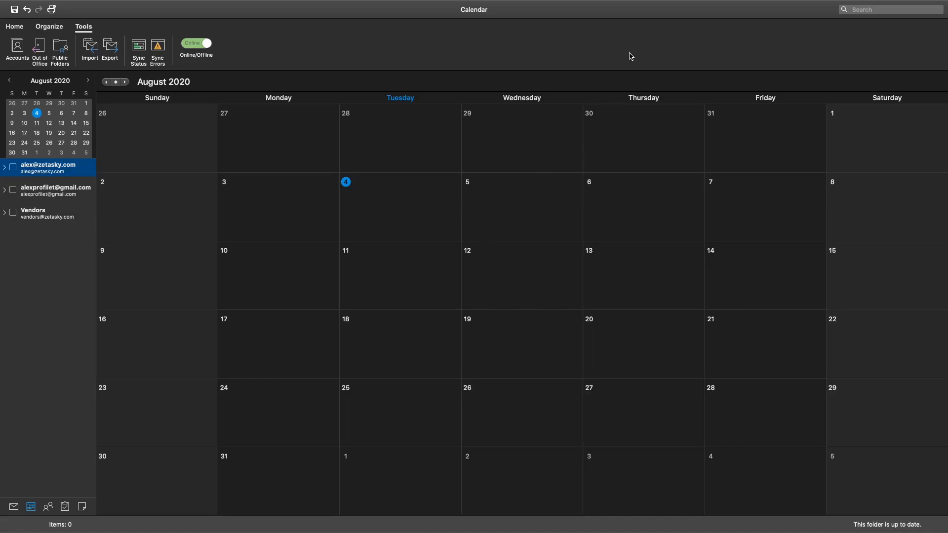
mouse_move(611, 36)
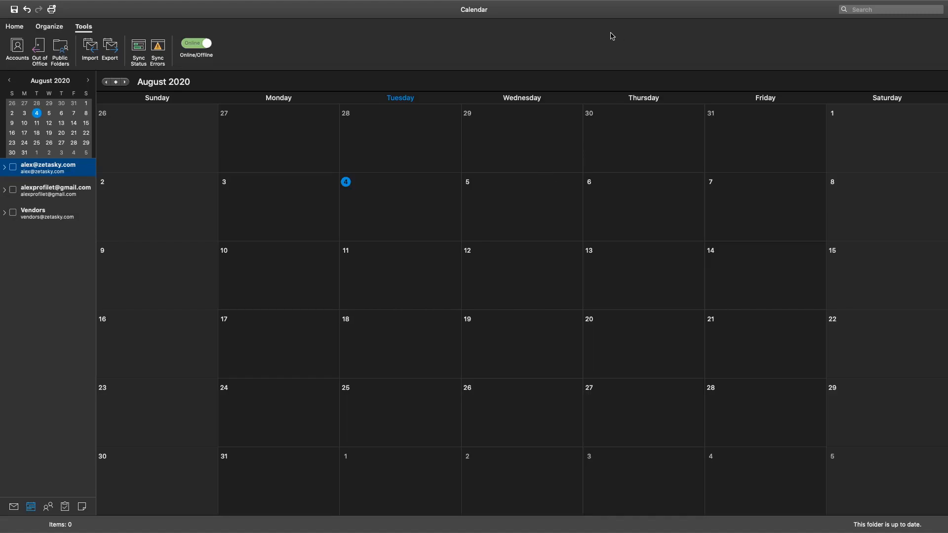
mouse_move(606, 35)
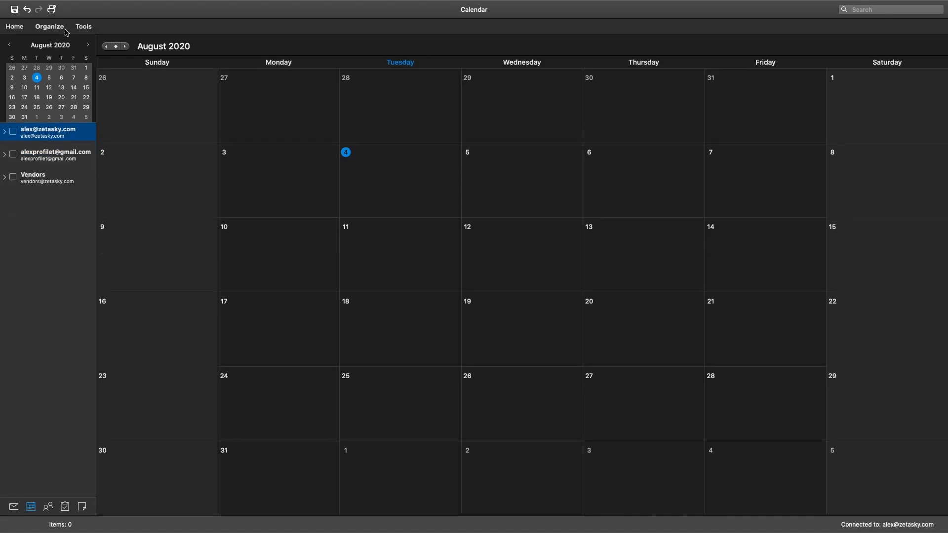
In the Public Folders browser, select Zetasky – Operation inside Zeta Sky Calendars.
left_click(83, 26)
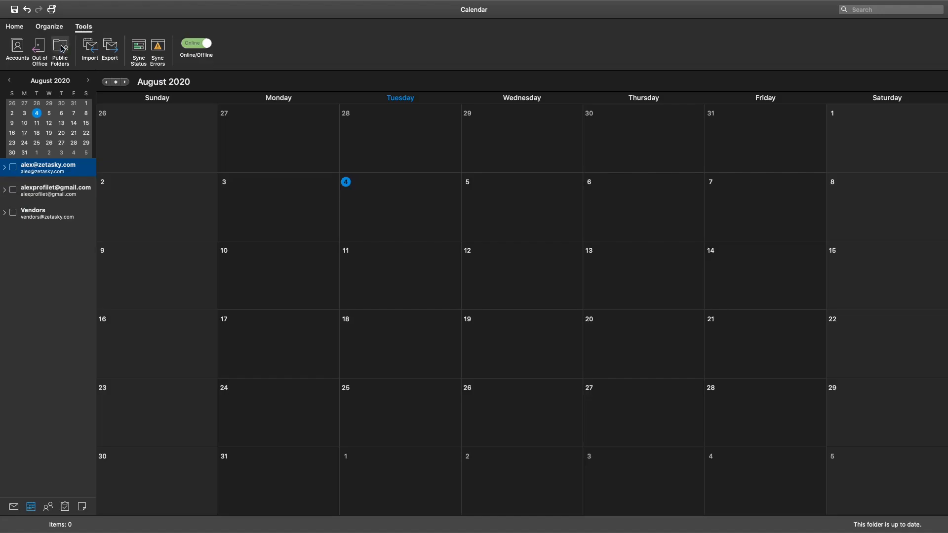
left_click(59, 47)
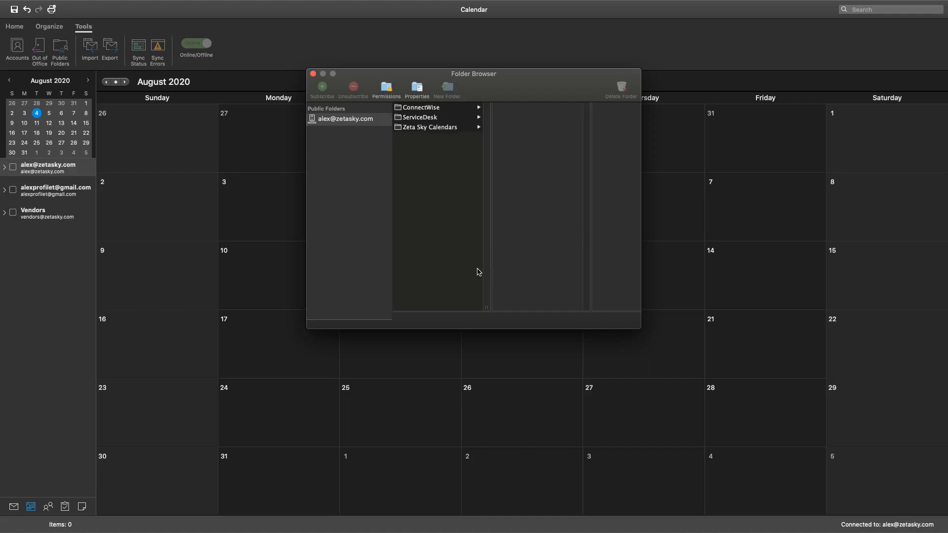
mouse_move(435, 130)
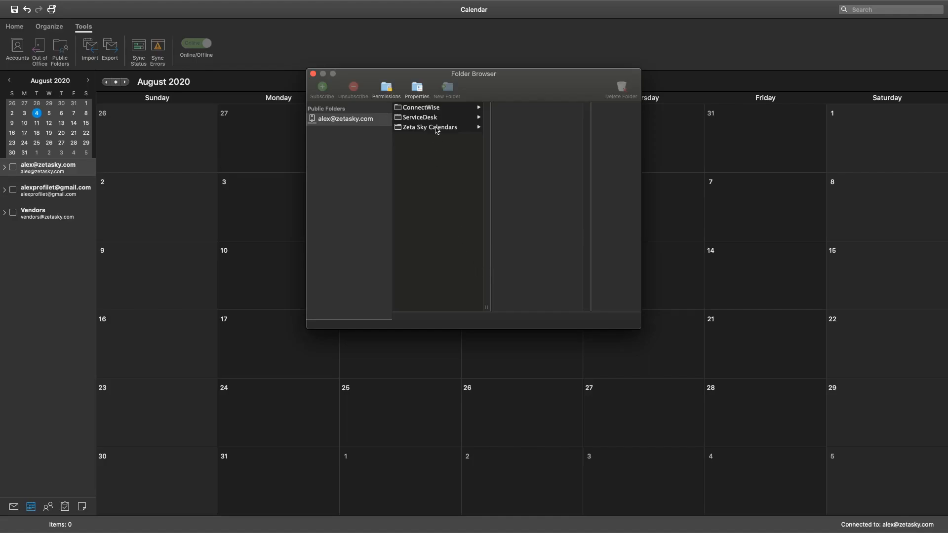
left_click(430, 126)
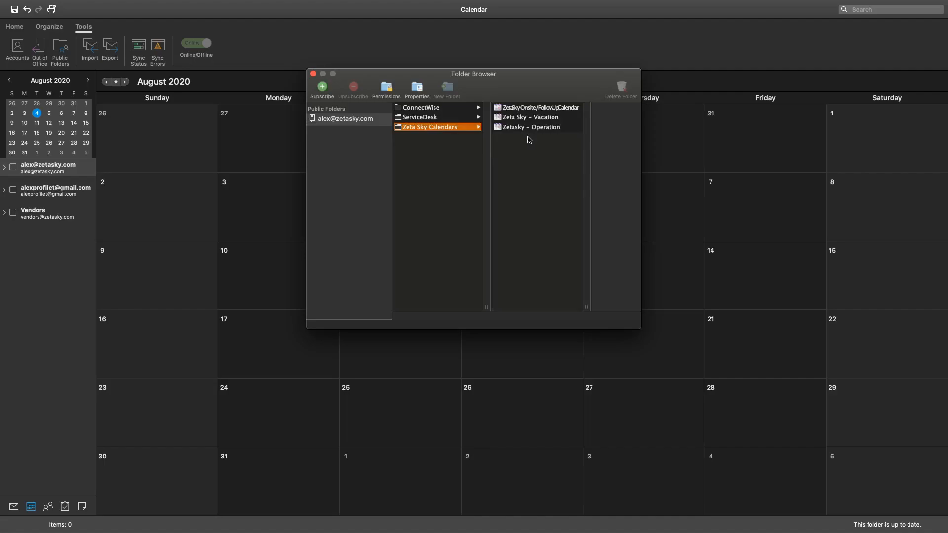
left_click(537, 126)
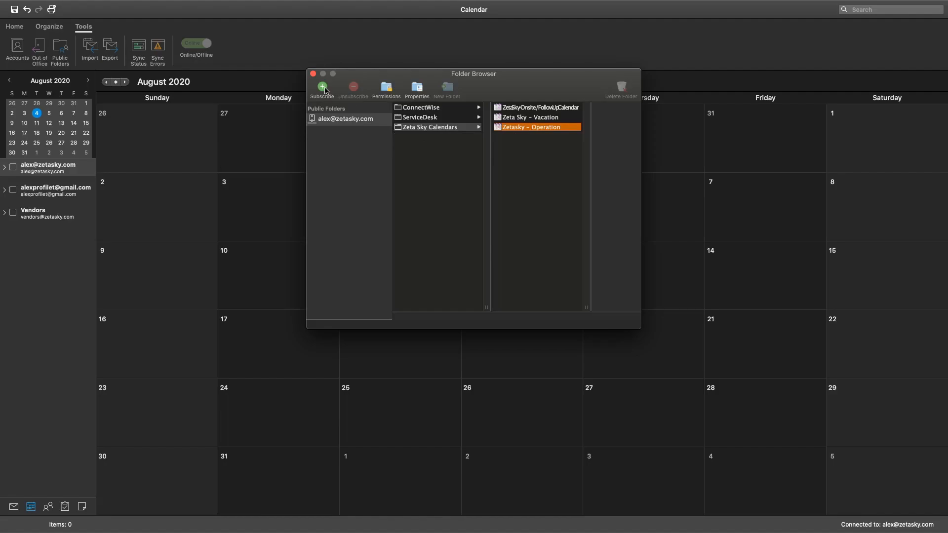
left_click(322, 87)
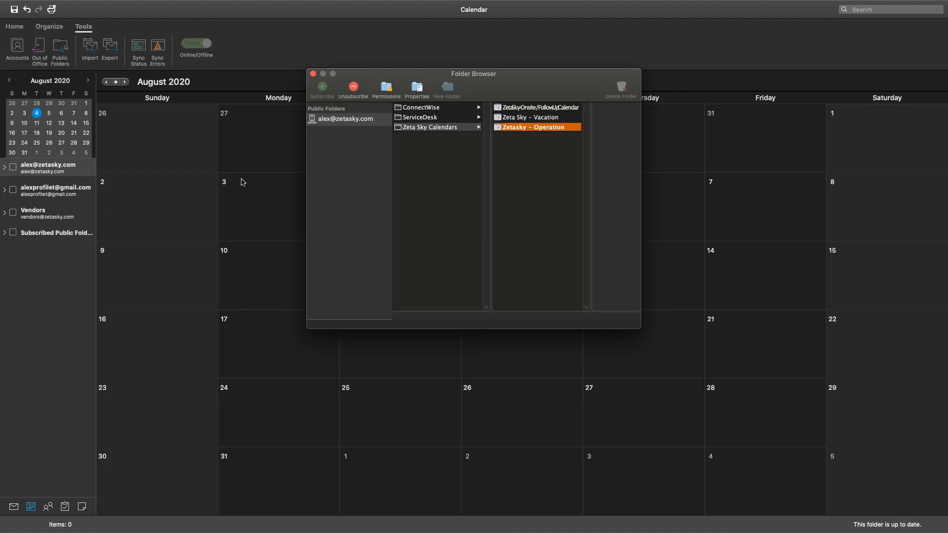
left_click(312, 73)
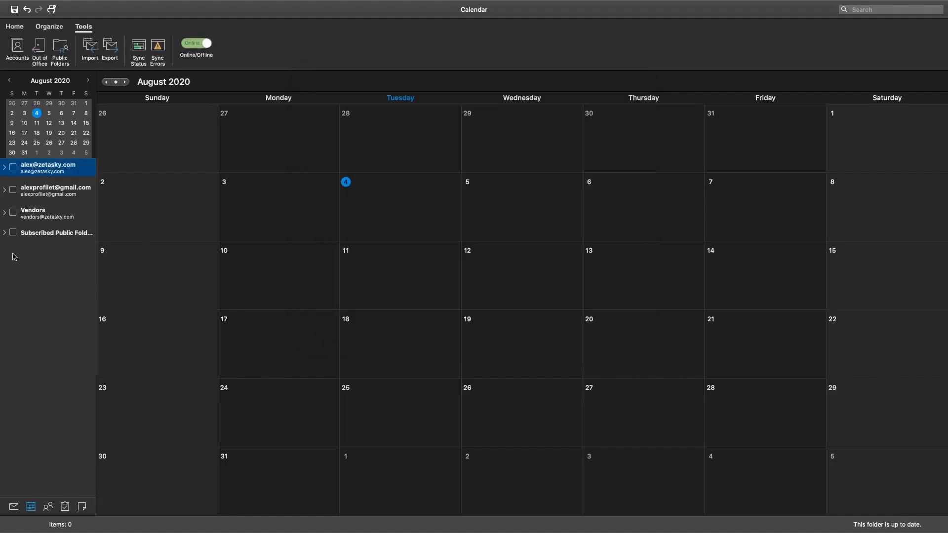
left_click(5, 233)
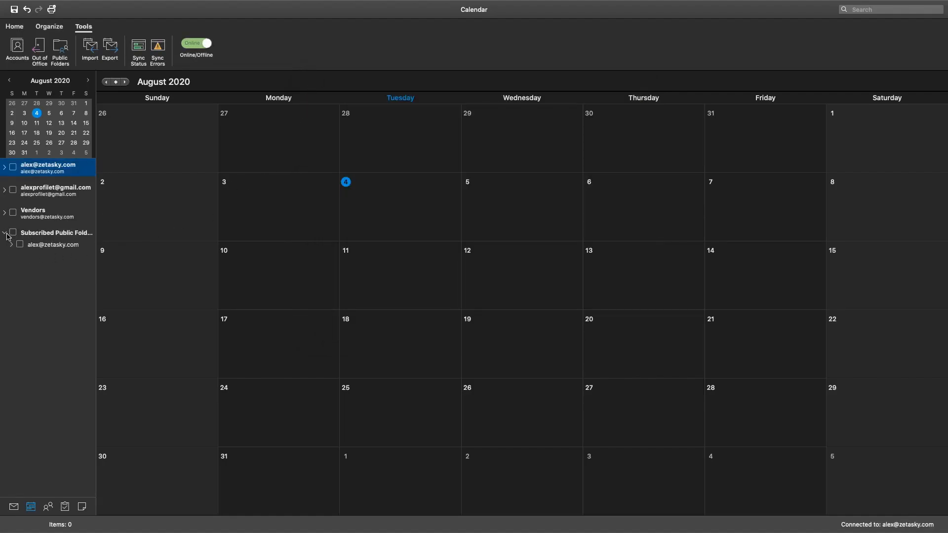
left_click(11, 245)
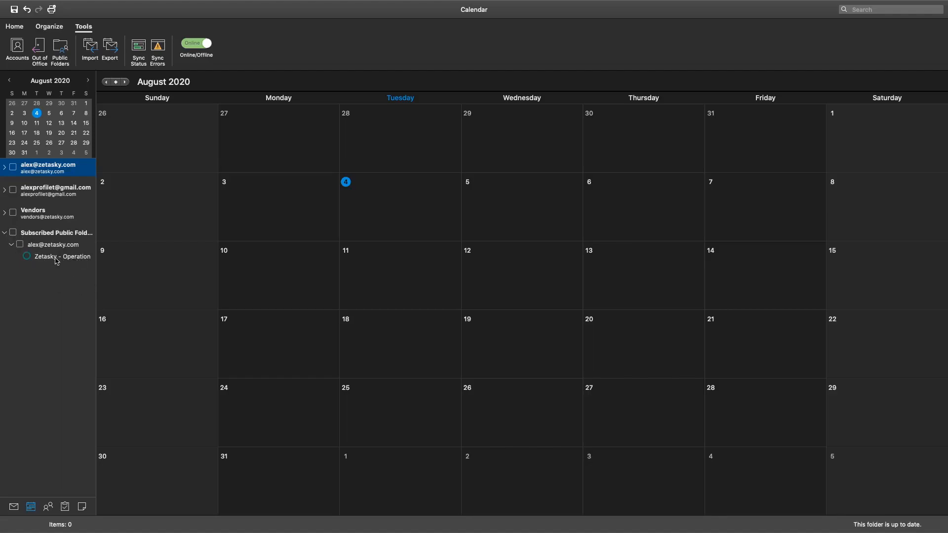
left_click(26, 257)
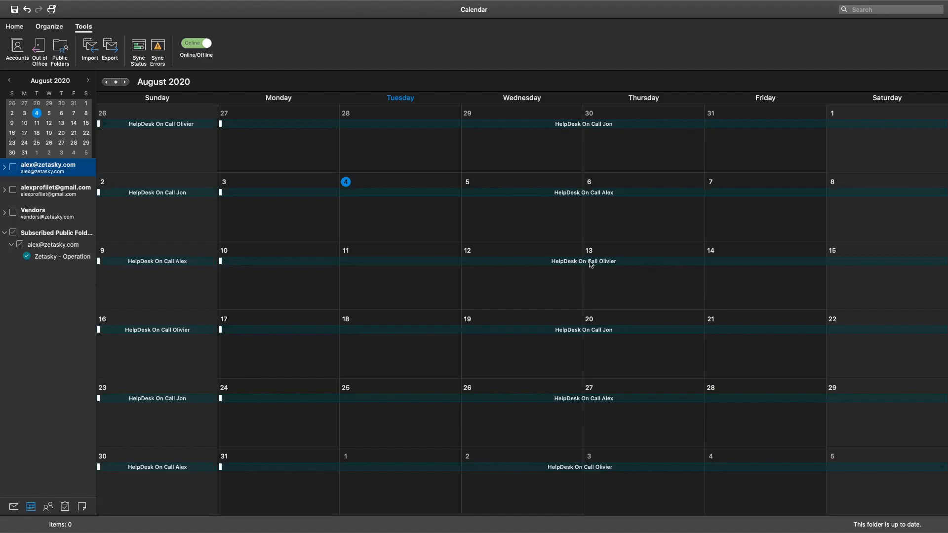
mouse_move(313, 223)
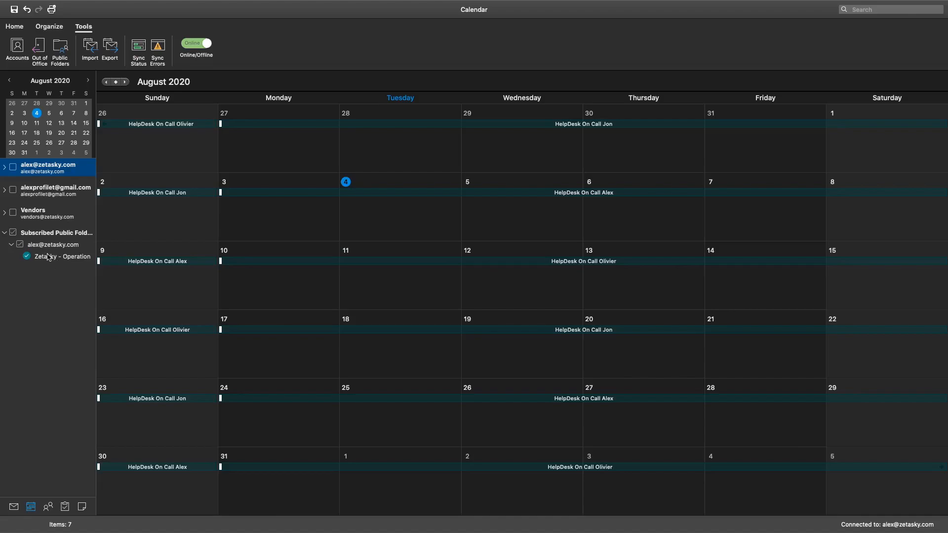
left_click(4, 167)
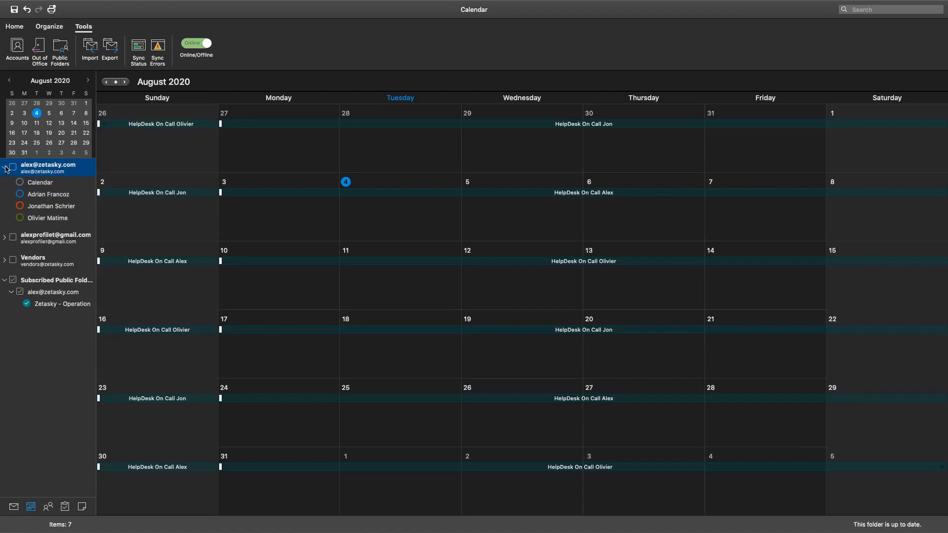
left_click(20, 182)
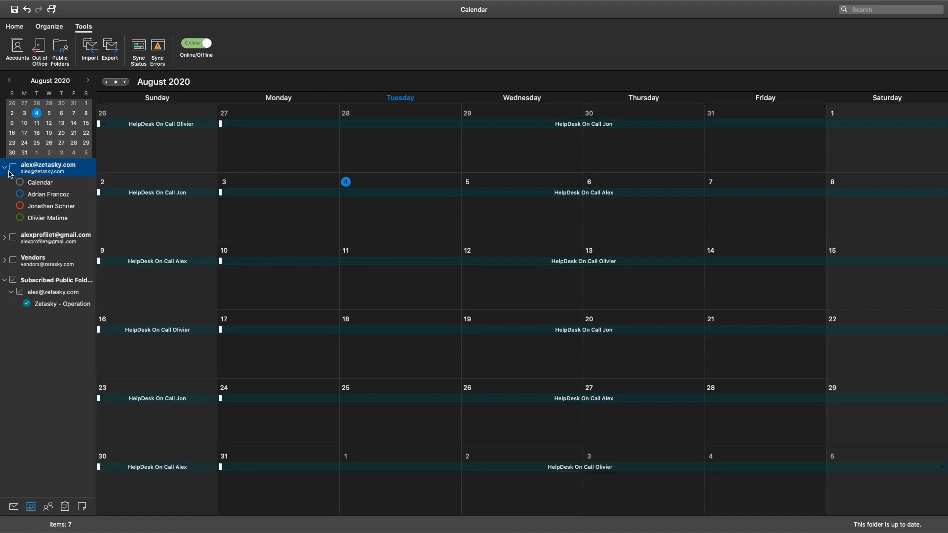
left_click(5, 171)
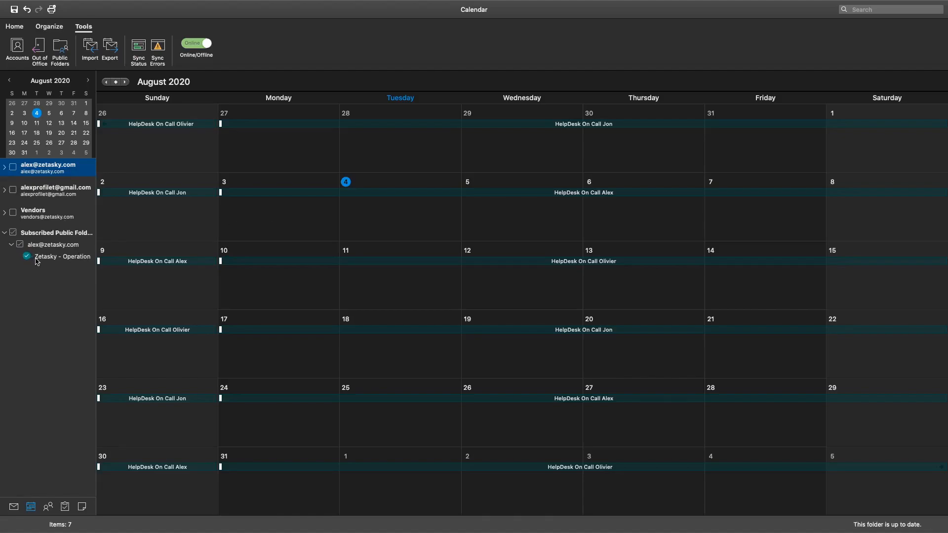
Show the Color submenu for the Zetasky – Operation calendar from its context menu.
right_click(63, 257)
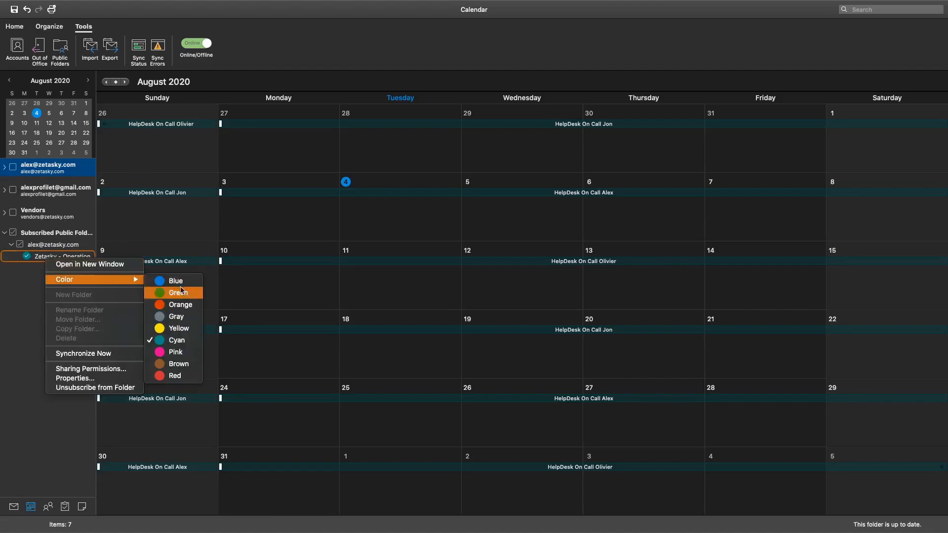
mouse_move(196, 295)
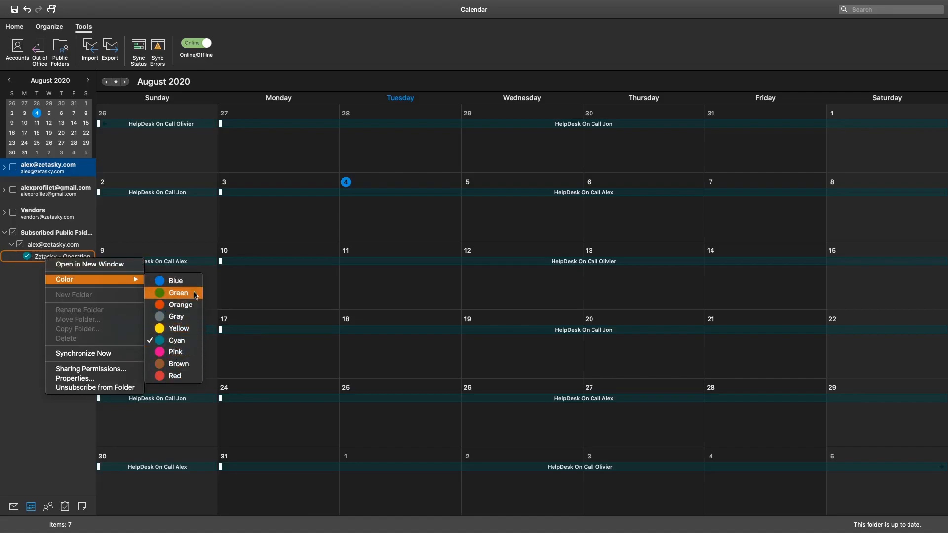
mouse_move(196, 320)
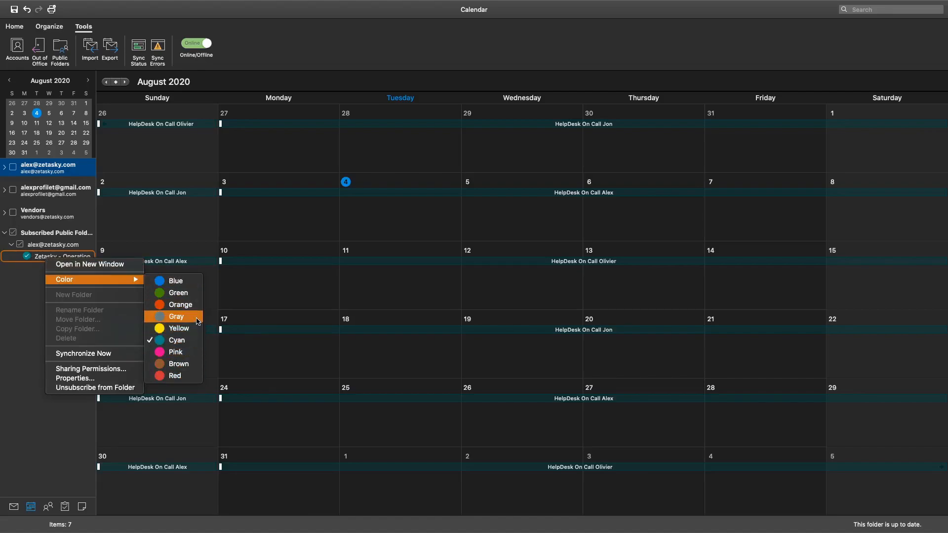